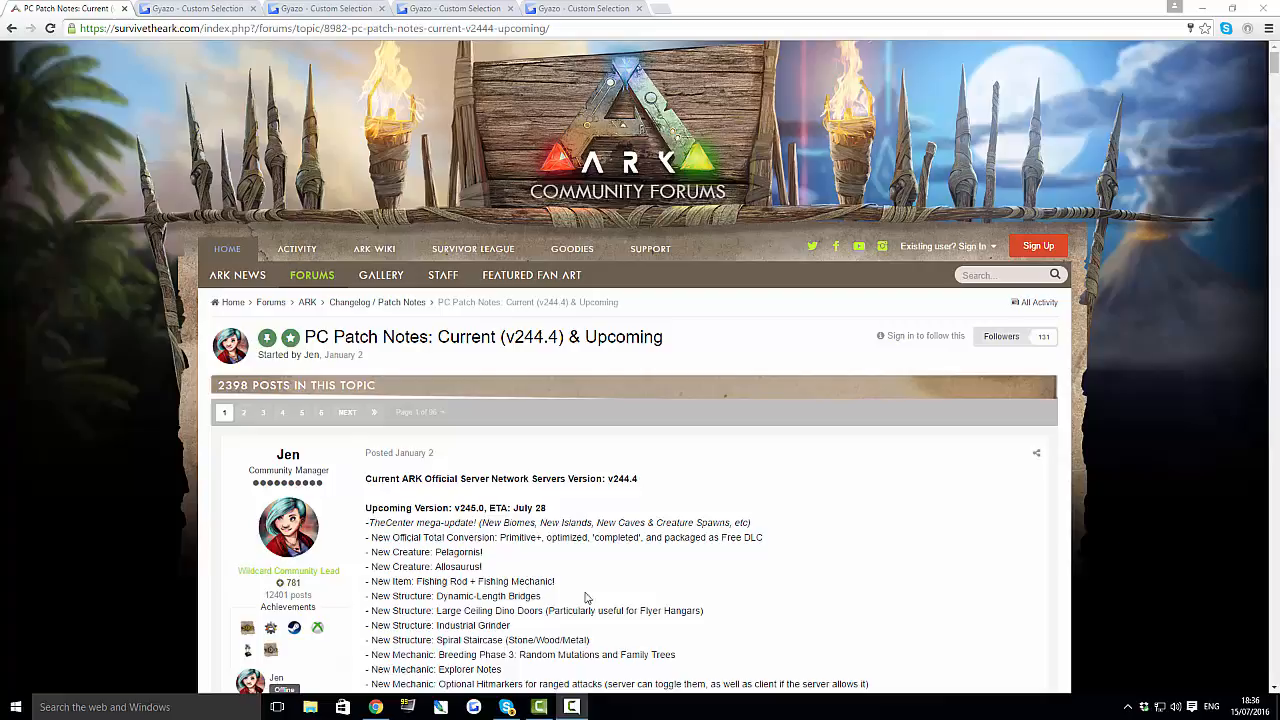
Scroll the PC Patch Notes thread to the upcoming v245.0 list ending in More Notes To Come.
{"action": "scroll", "scroll_direction": "down", "scroll_amount": 3}
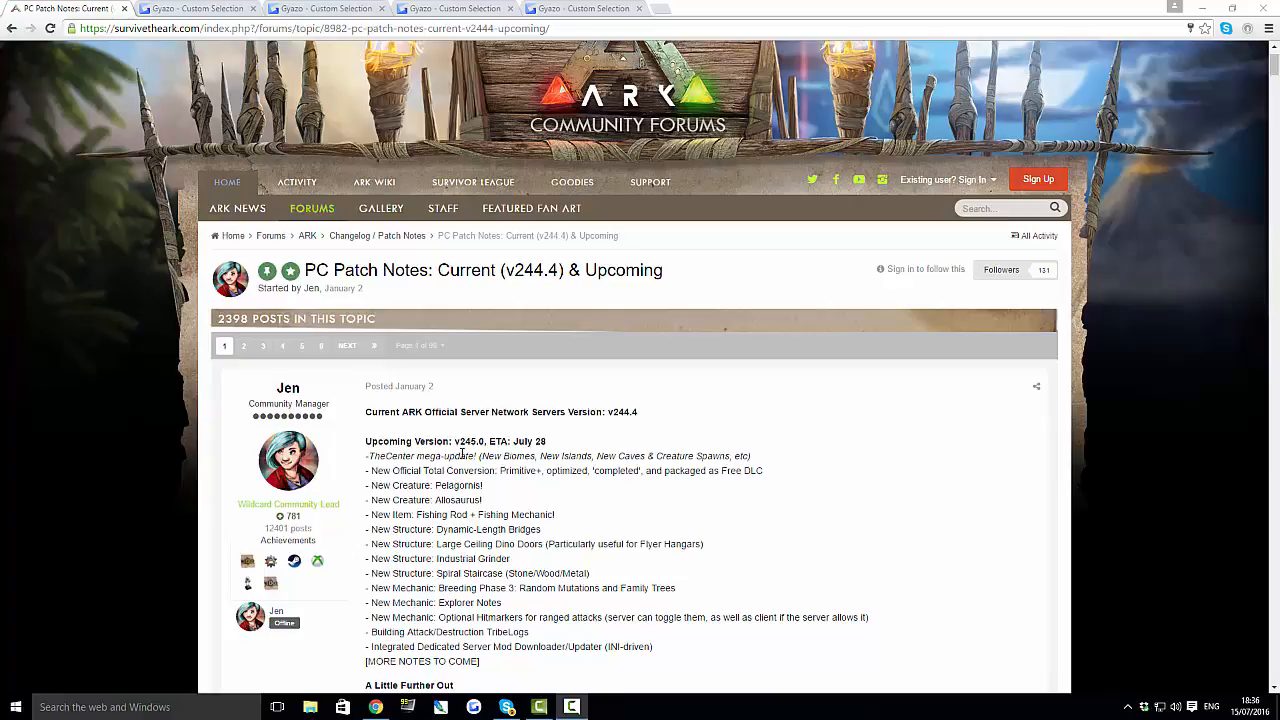
{"action": "mouse_move", "coordinate": [460, 457]}
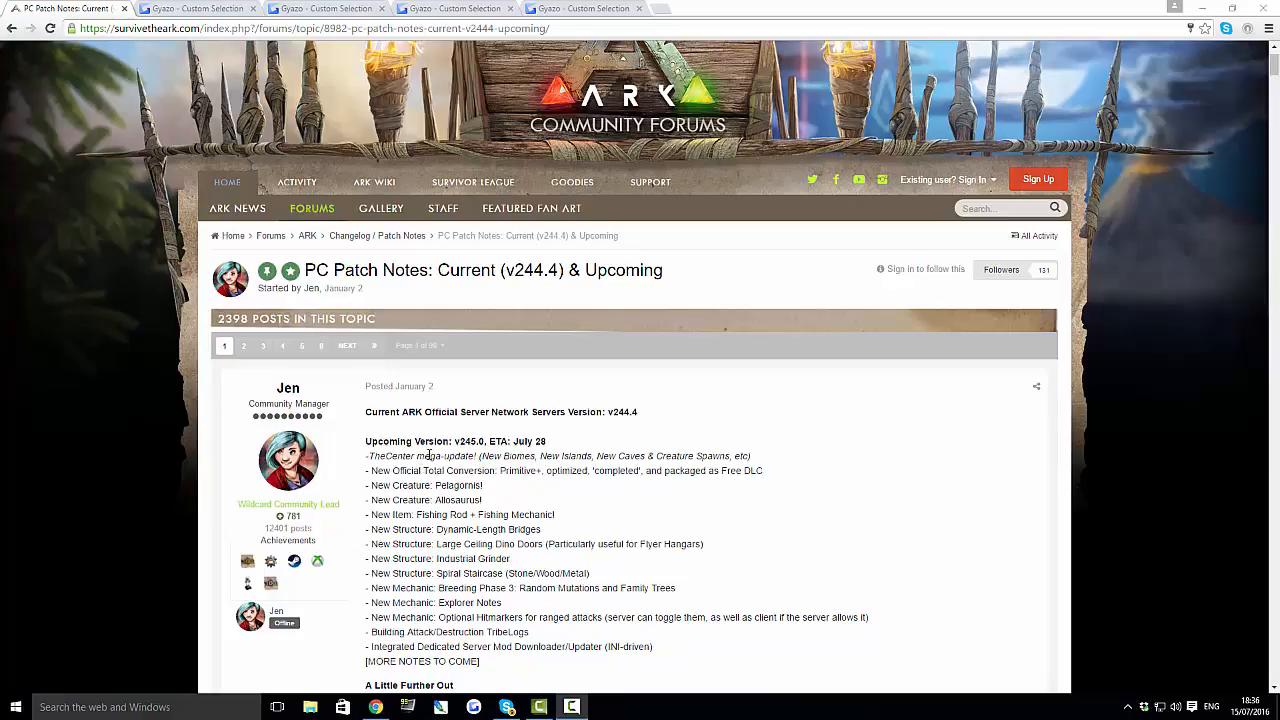
{"action": "mouse_move", "coordinate": [600, 453]}
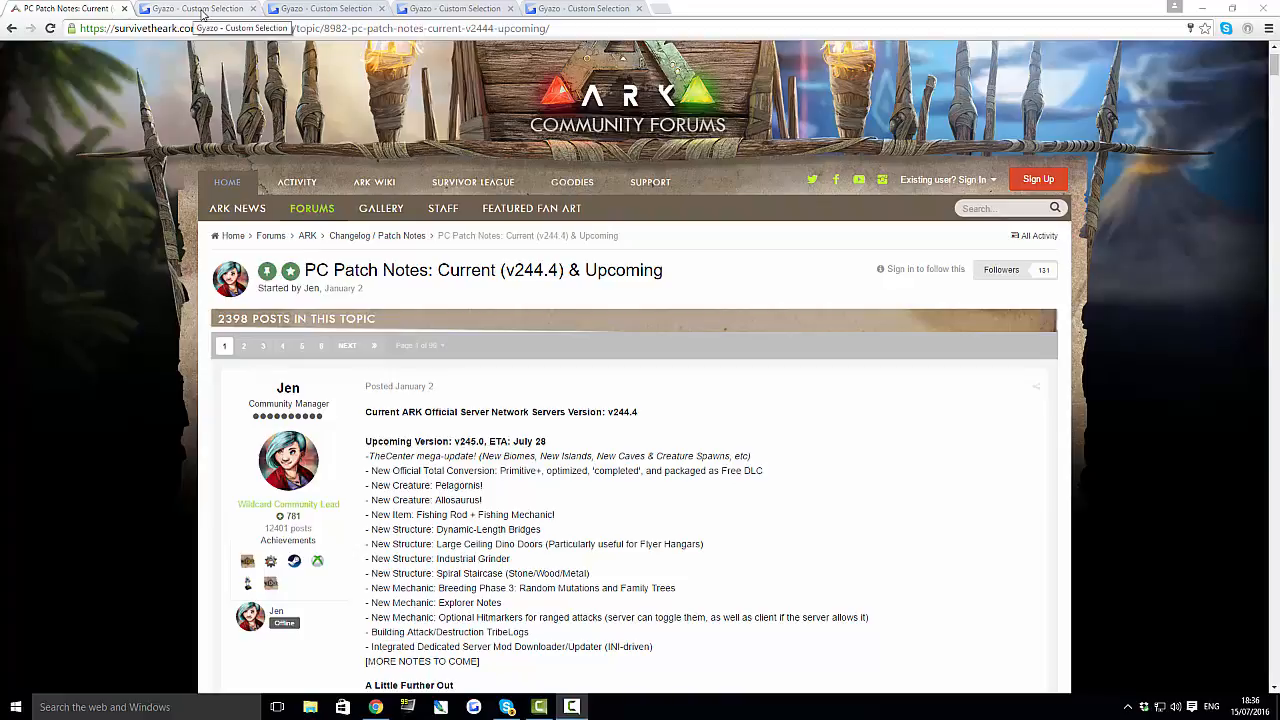
View the first Gyazo capture: Redwood/Caverns coming to The Center on July 28th.
{"action": "left_click", "coordinate": [197, 8]}
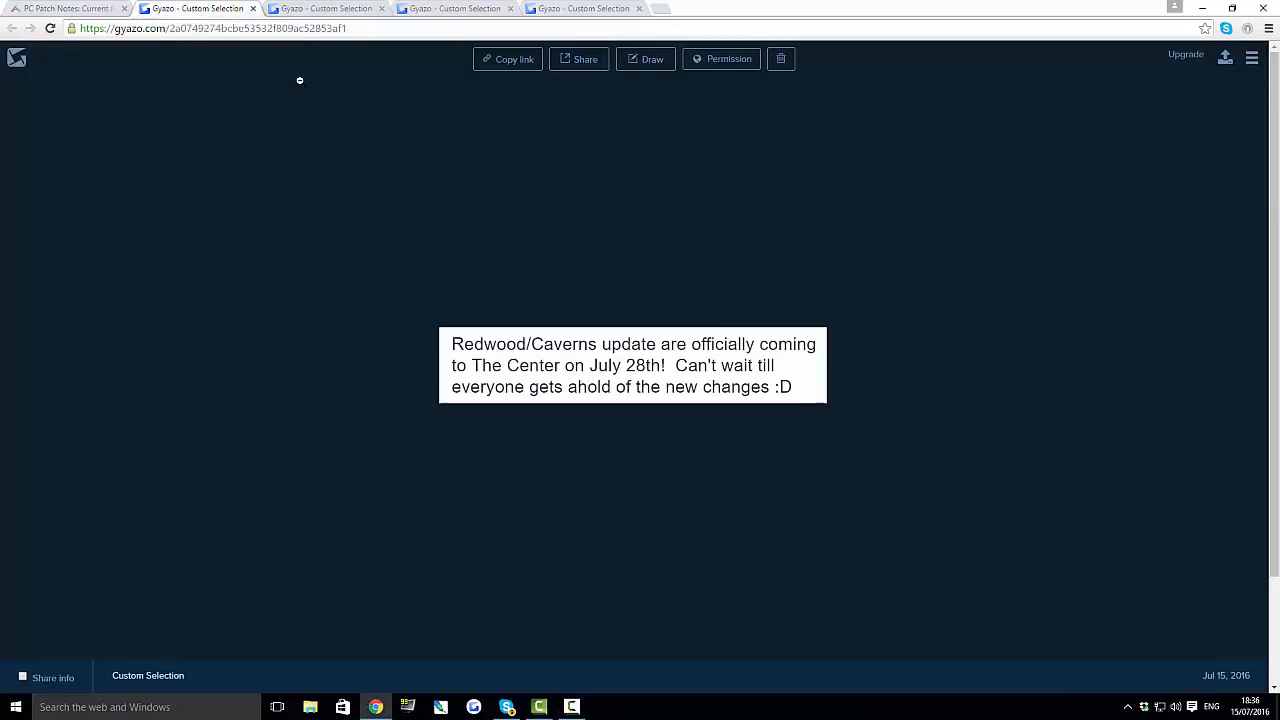
{"action": "mouse_move", "coordinate": [708, 269]}
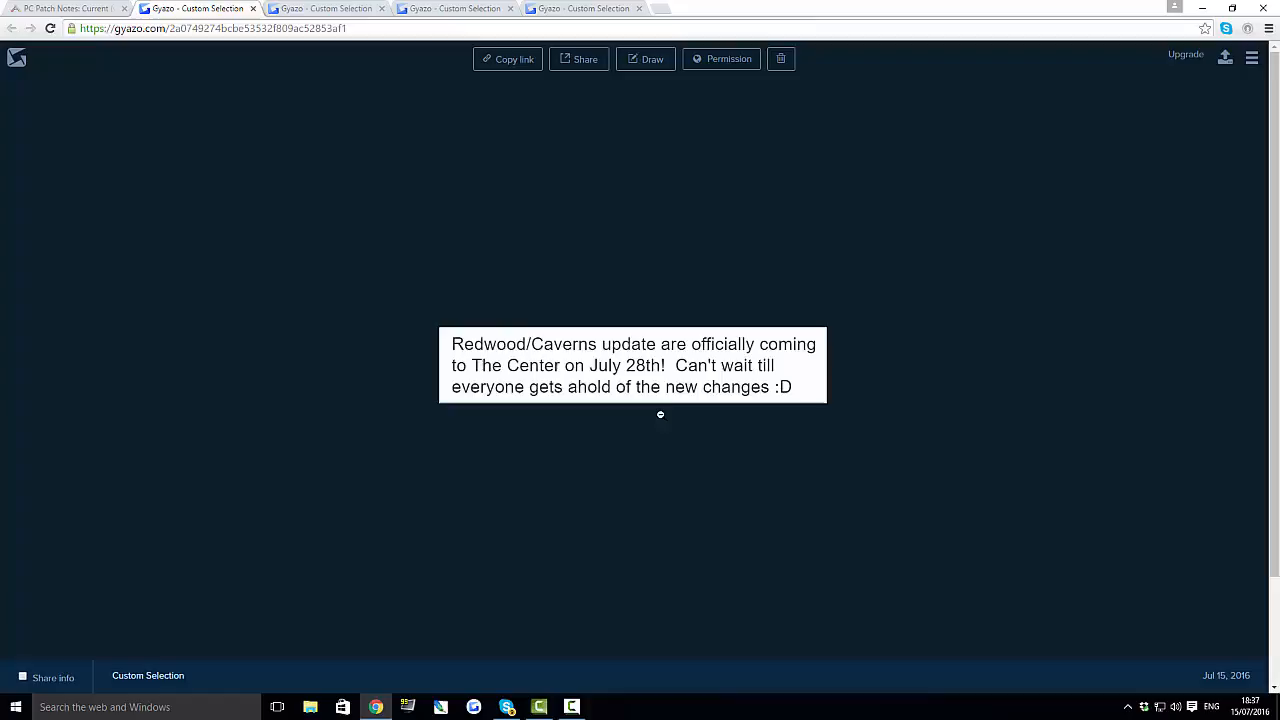
{"action": "mouse_move", "coordinate": [808, 294]}
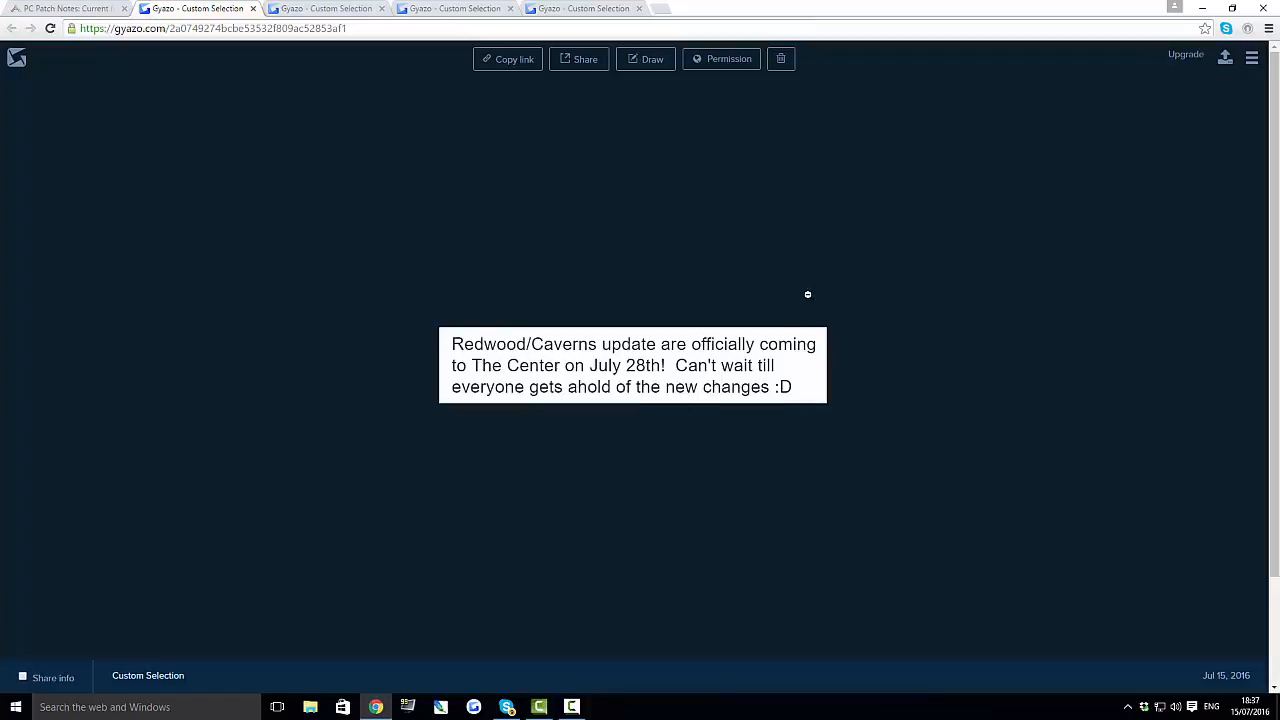
{"action": "mouse_move", "coordinate": [871, 248]}
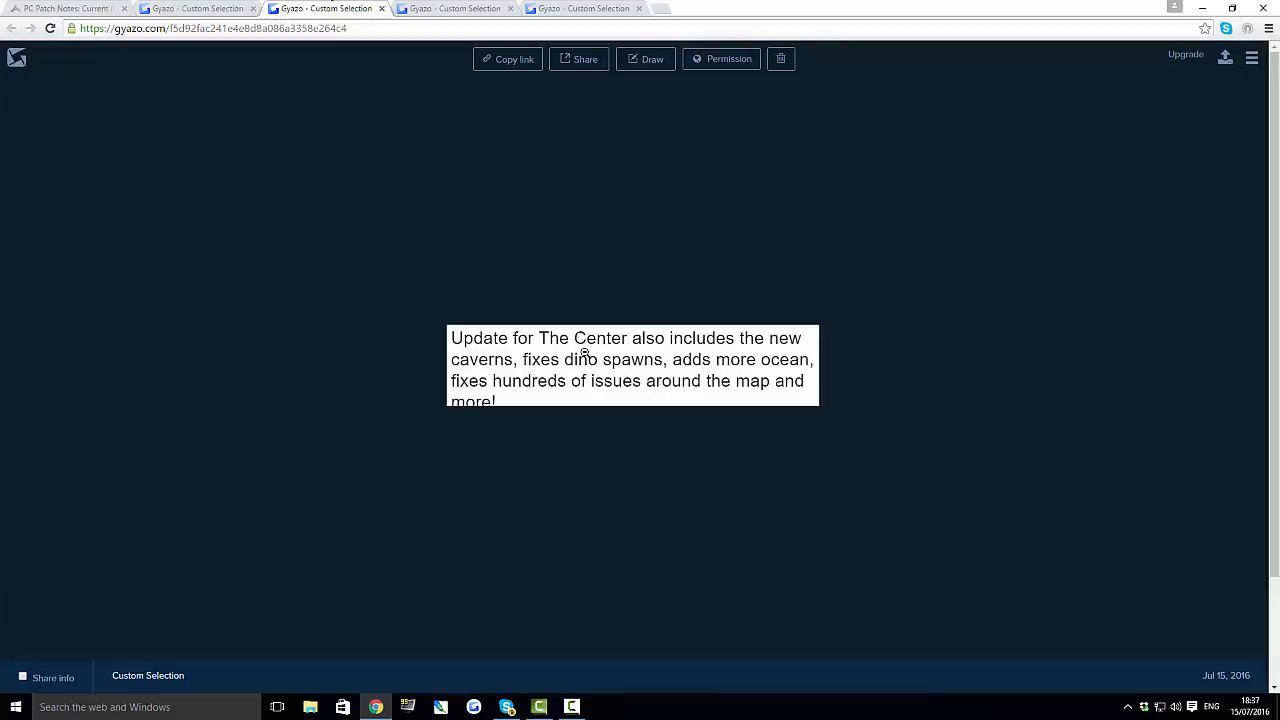
{"action": "mouse_move", "coordinate": [502, 360]}
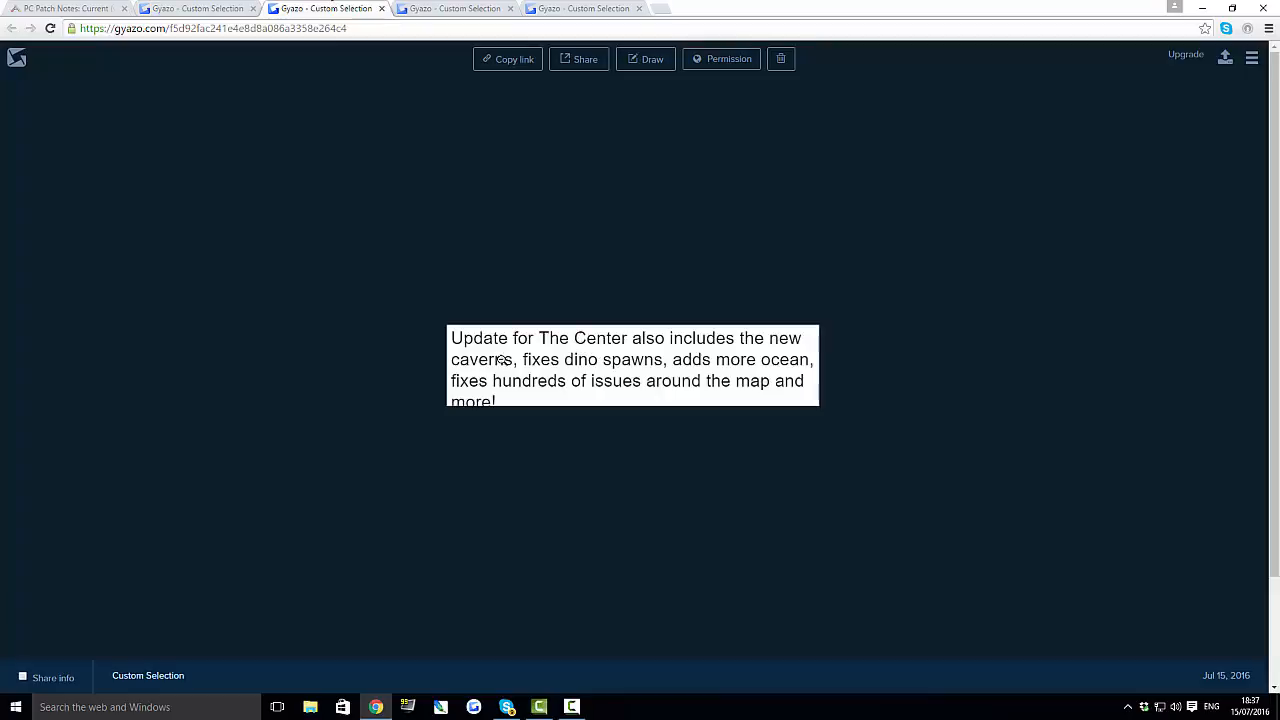
{"action": "mouse_move", "coordinate": [590, 370]}
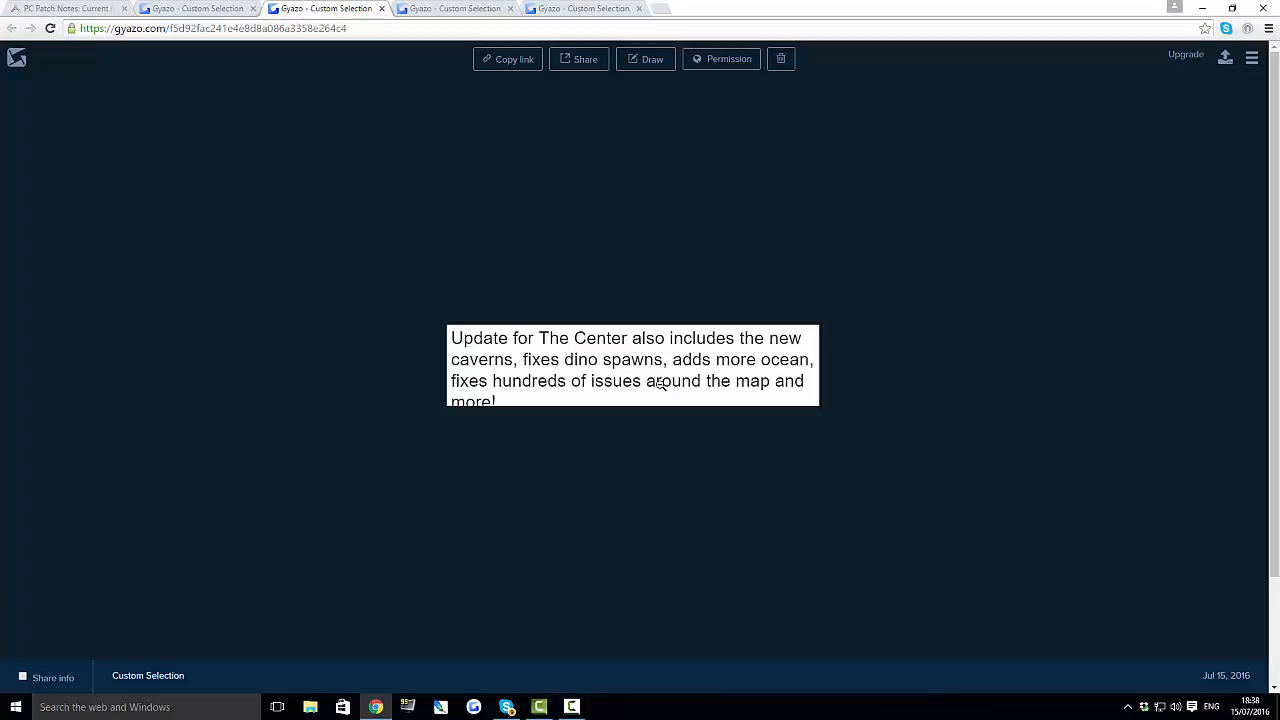
{"action": "mouse_move", "coordinate": [658, 389]}
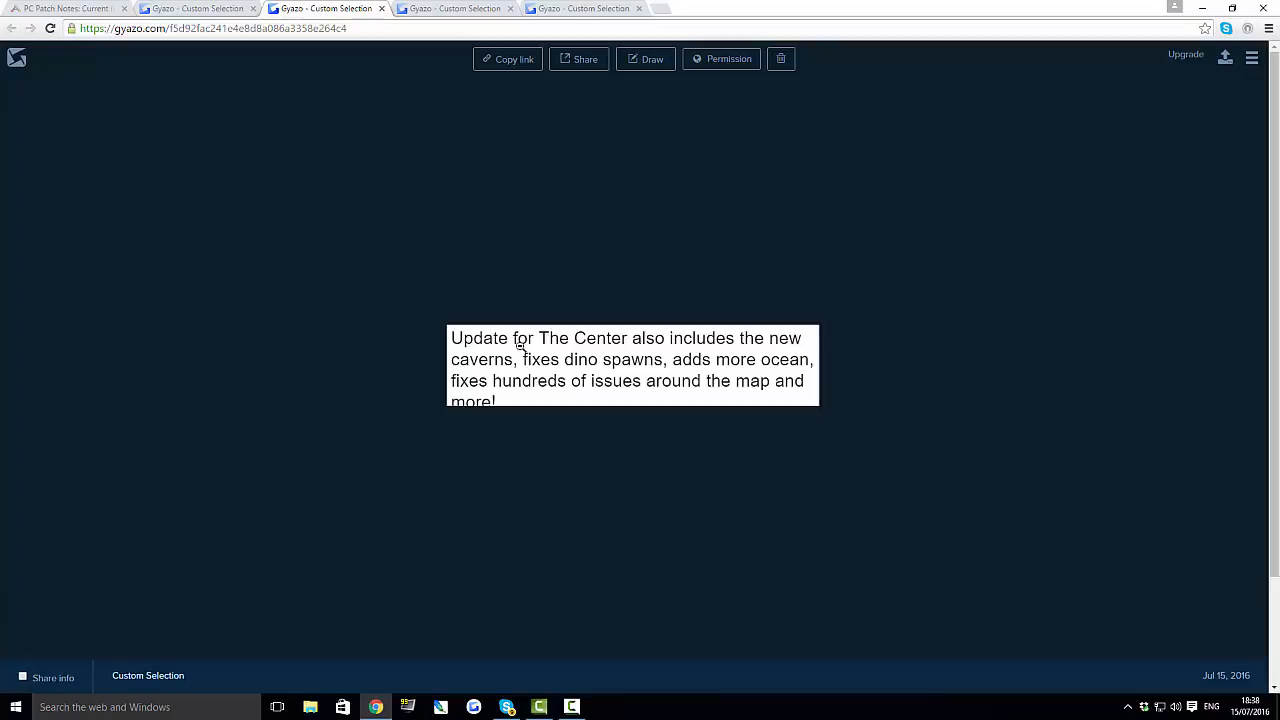
{"action": "mouse_move", "coordinate": [520, 368]}
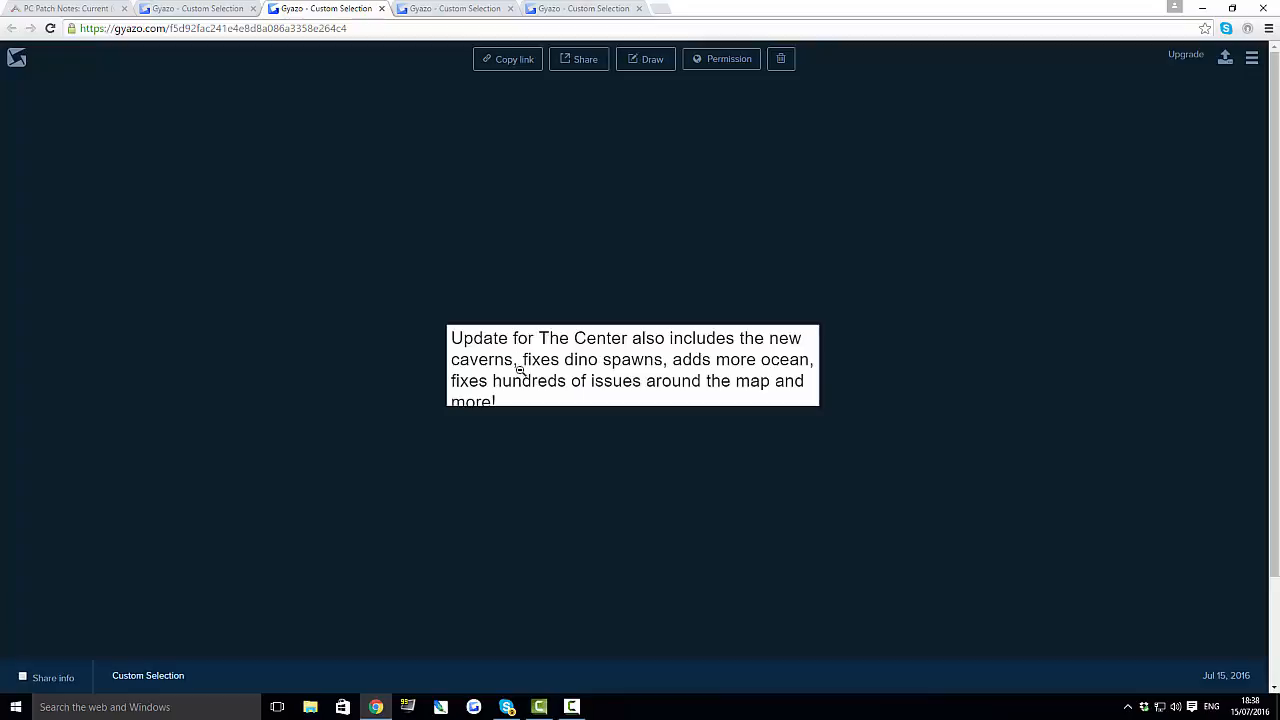
{"action": "mouse_move", "coordinate": [70, 8]}
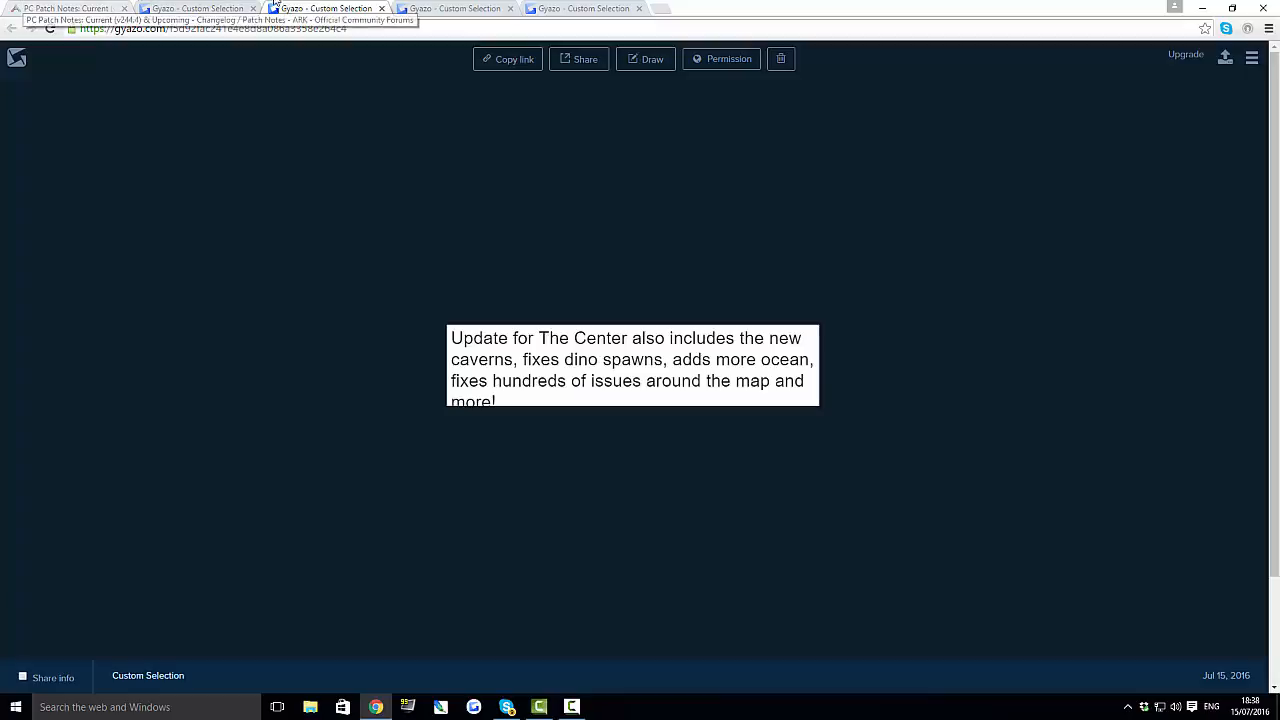
View the fourth Gyazo capture, the tweet about massive optimizations for The Center.
{"action": "left_click", "coordinate": [455, 8]}
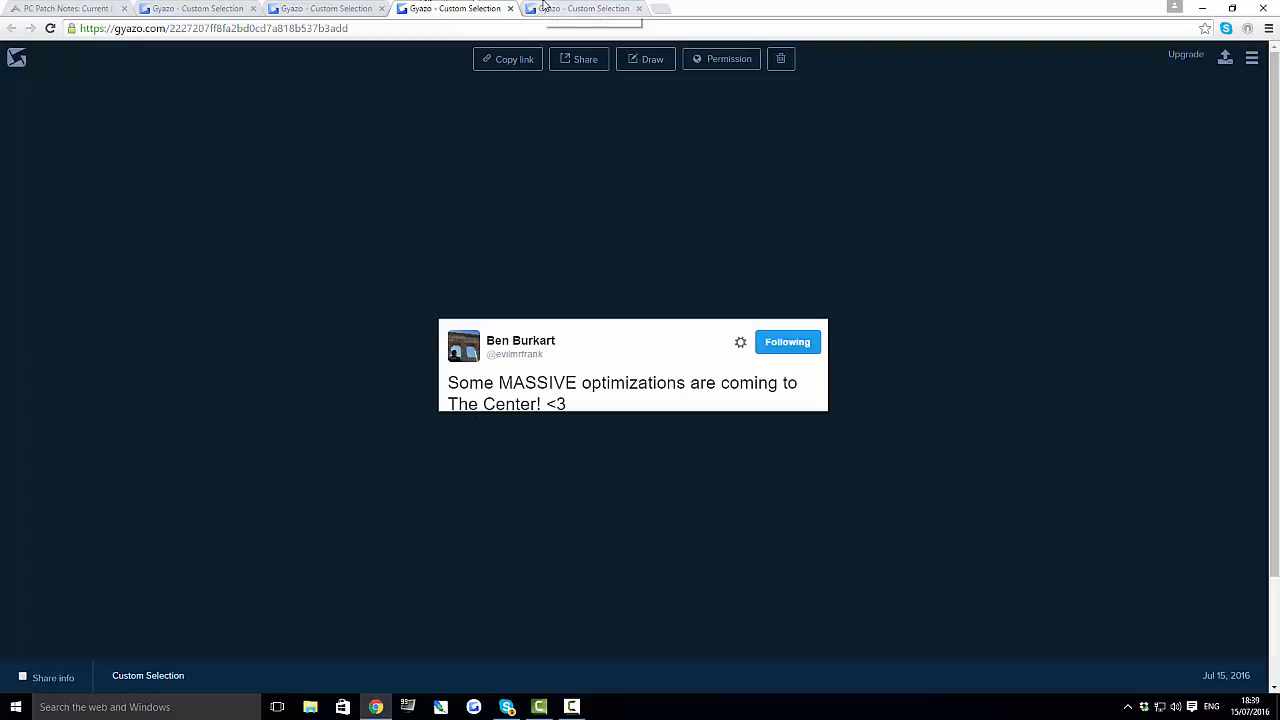
View the last Gyazo capture showing pagoda rooftops over misty valleys and mountains.
{"action": "left_click", "coordinate": [580, 8]}
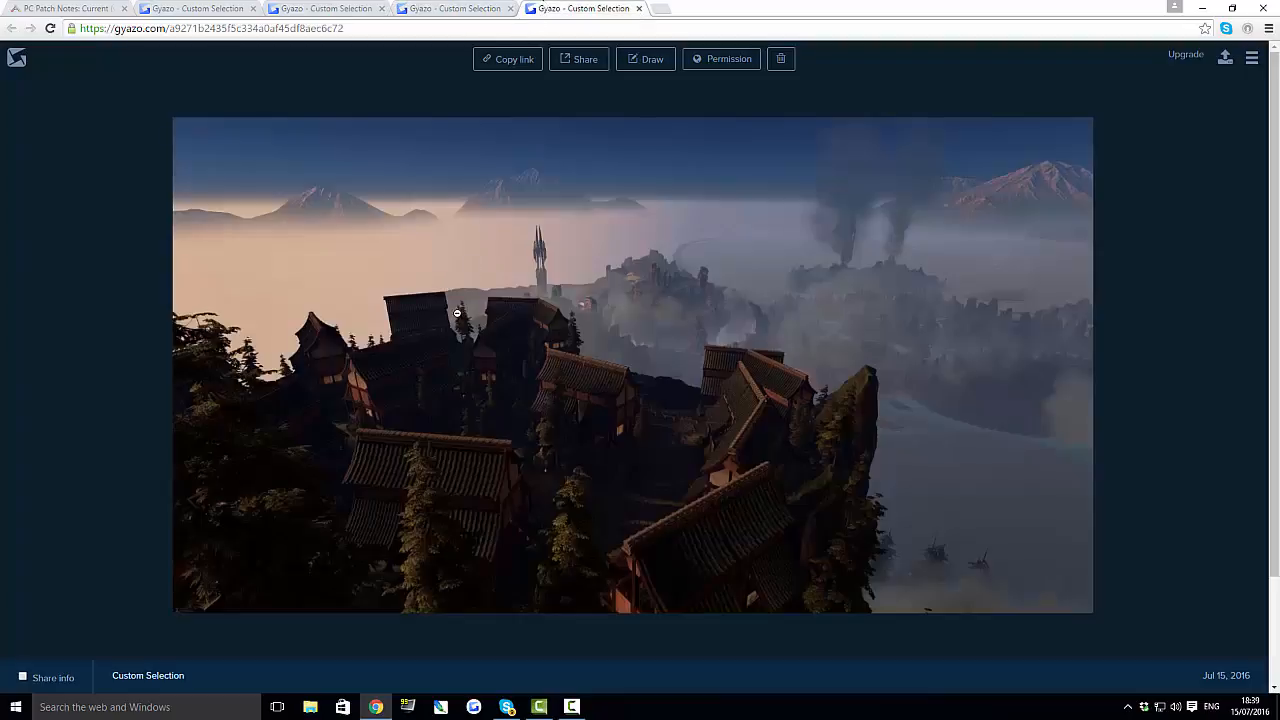
{"action": "mouse_move", "coordinate": [480, 307]}
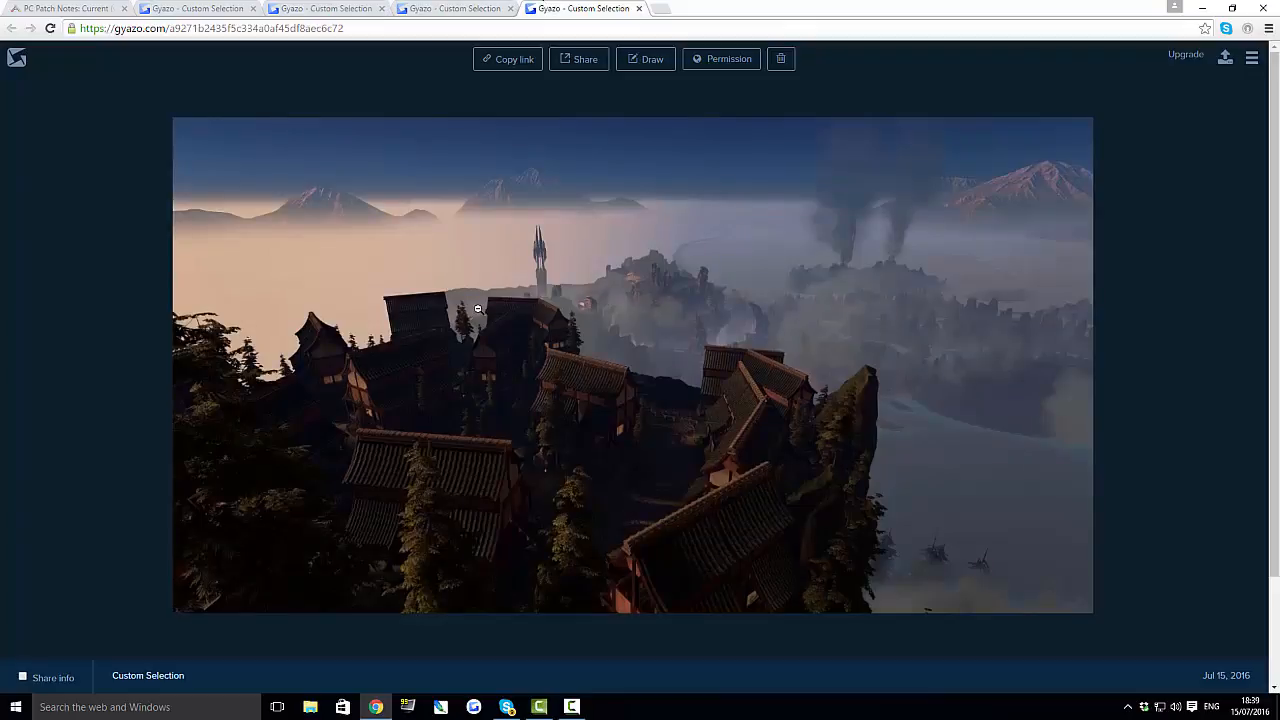
{"action": "mouse_move", "coordinate": [148, 412]}
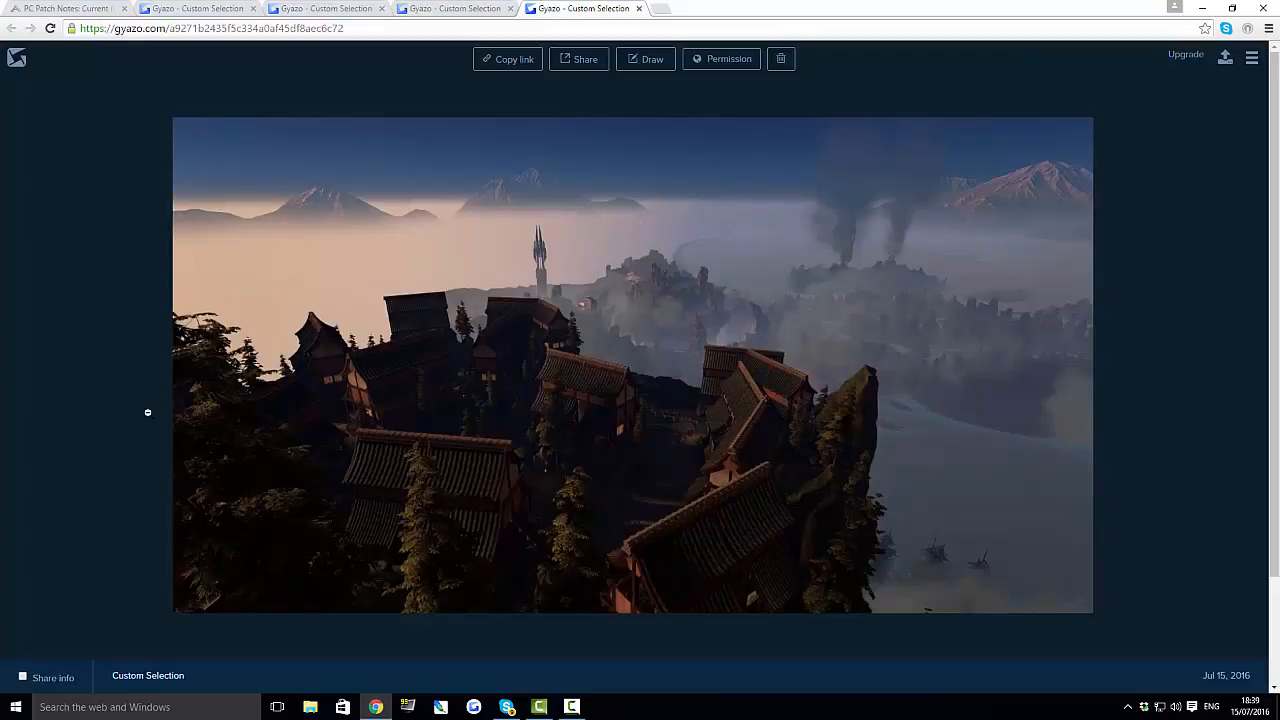
{"action": "mouse_move", "coordinate": [506, 440]}
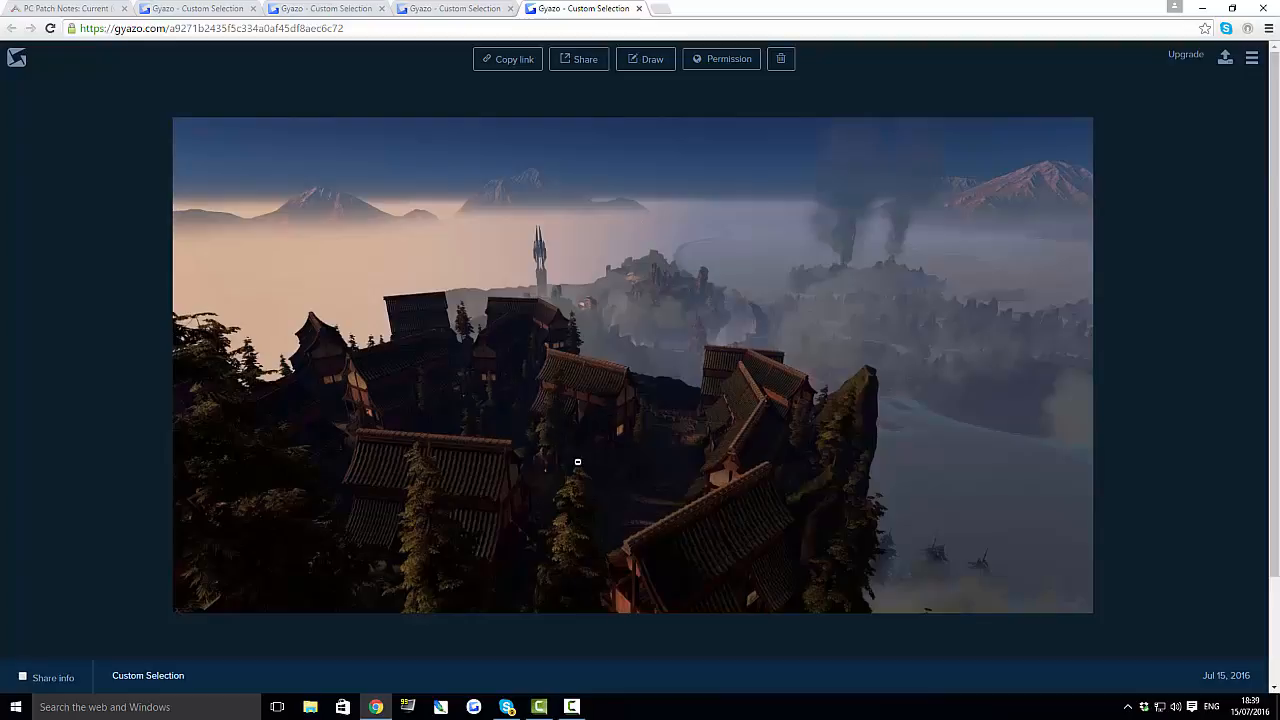
{"action": "mouse_move", "coordinate": [458, 414]}
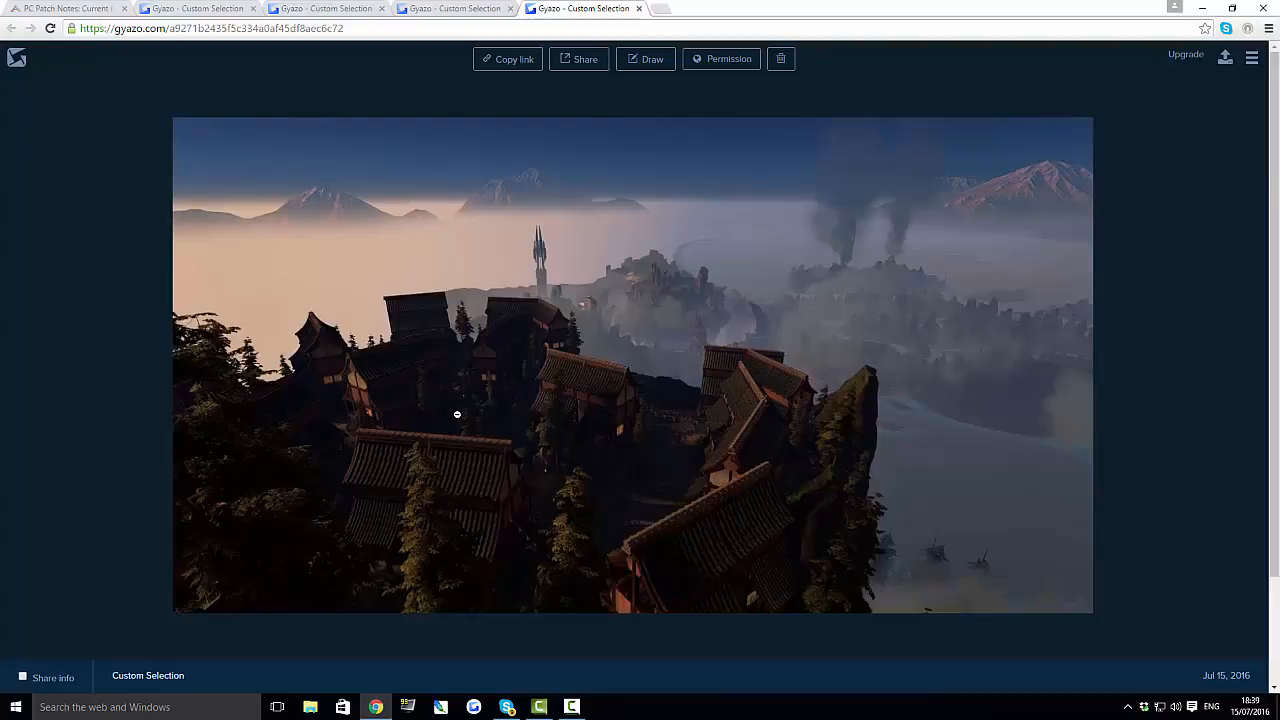
{"action": "mouse_move", "coordinate": [719, 218]}
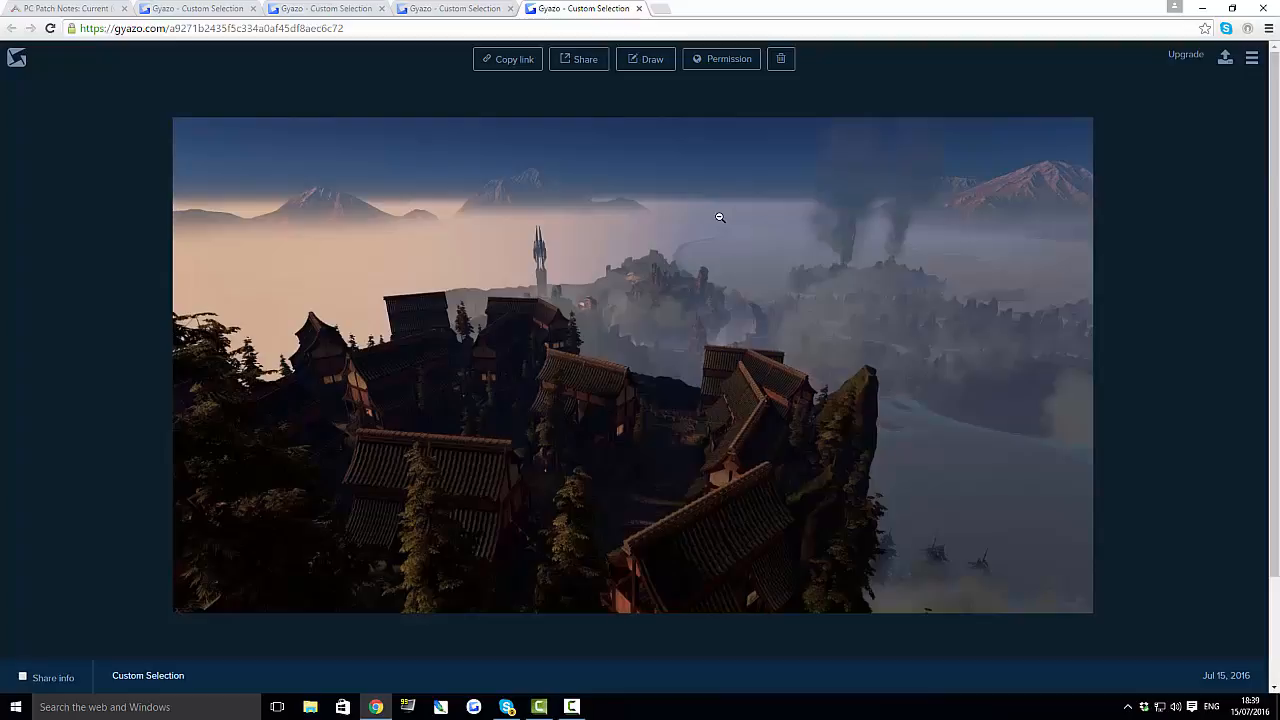
{"action": "mouse_move", "coordinate": [725, 364]}
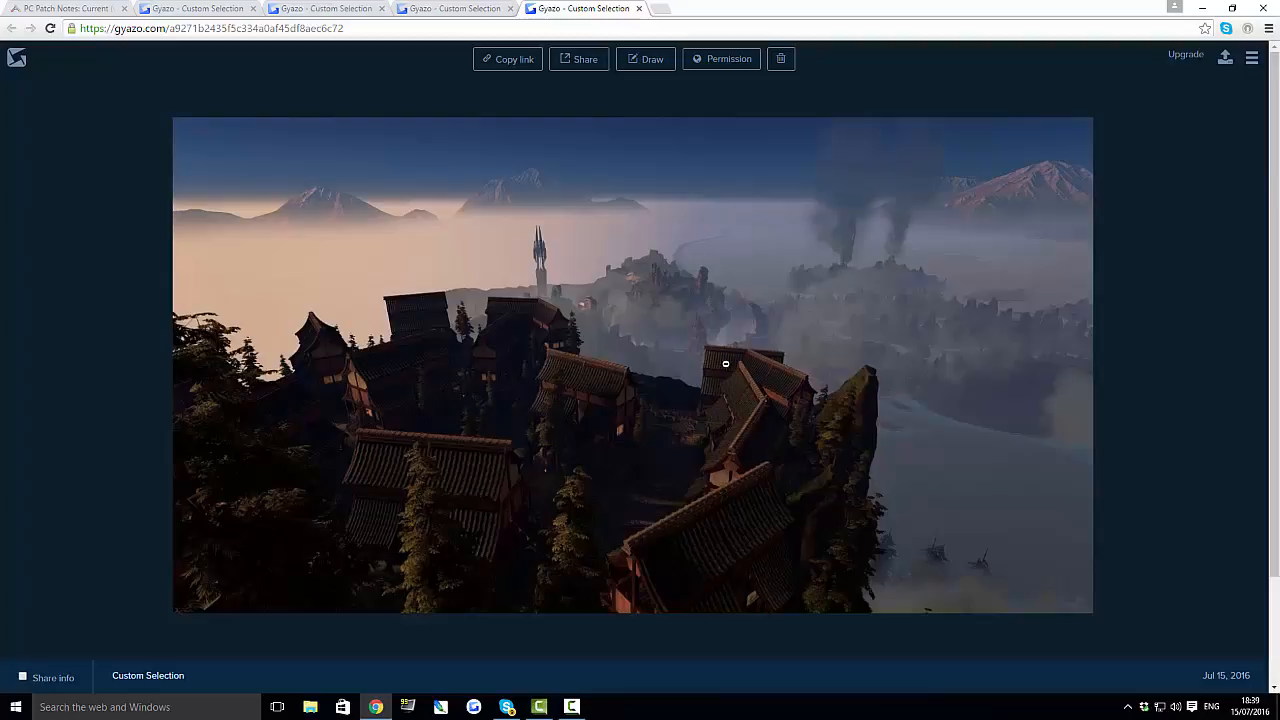
{"action": "mouse_move", "coordinate": [912, 281]}
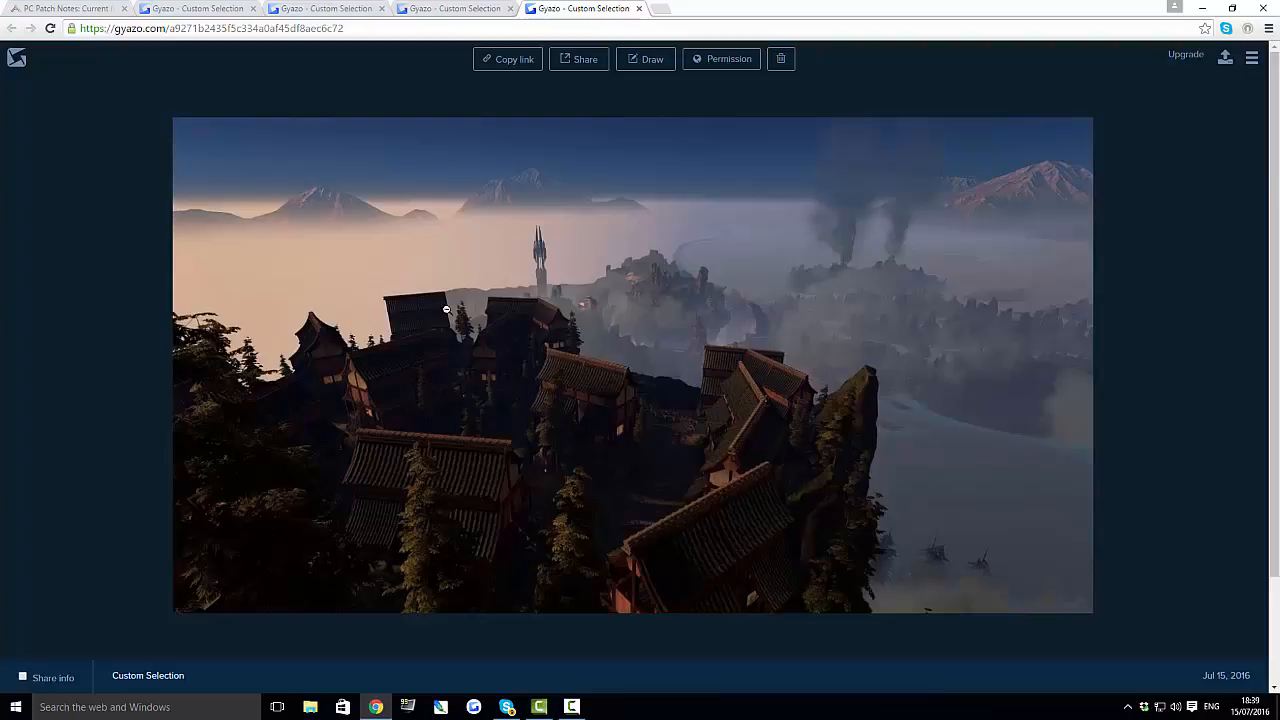
{"action": "mouse_move", "coordinate": [676, 415]}
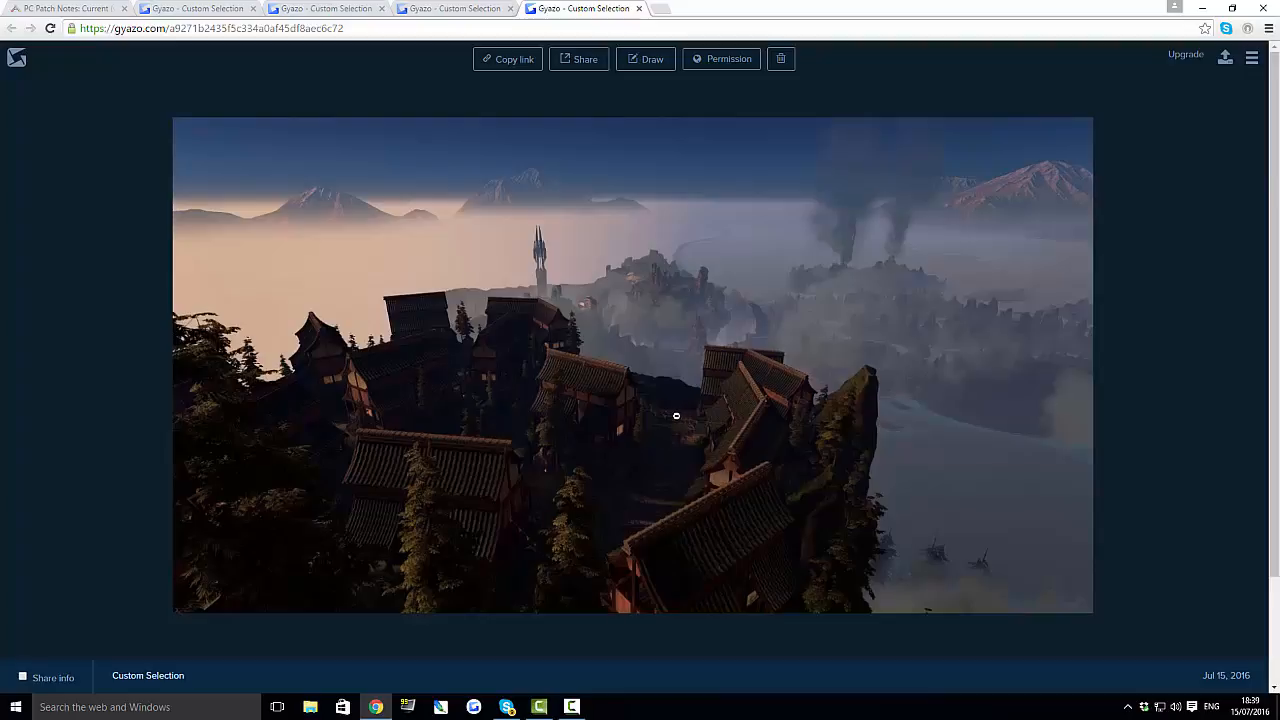
{"action": "mouse_move", "coordinate": [663, 410]}
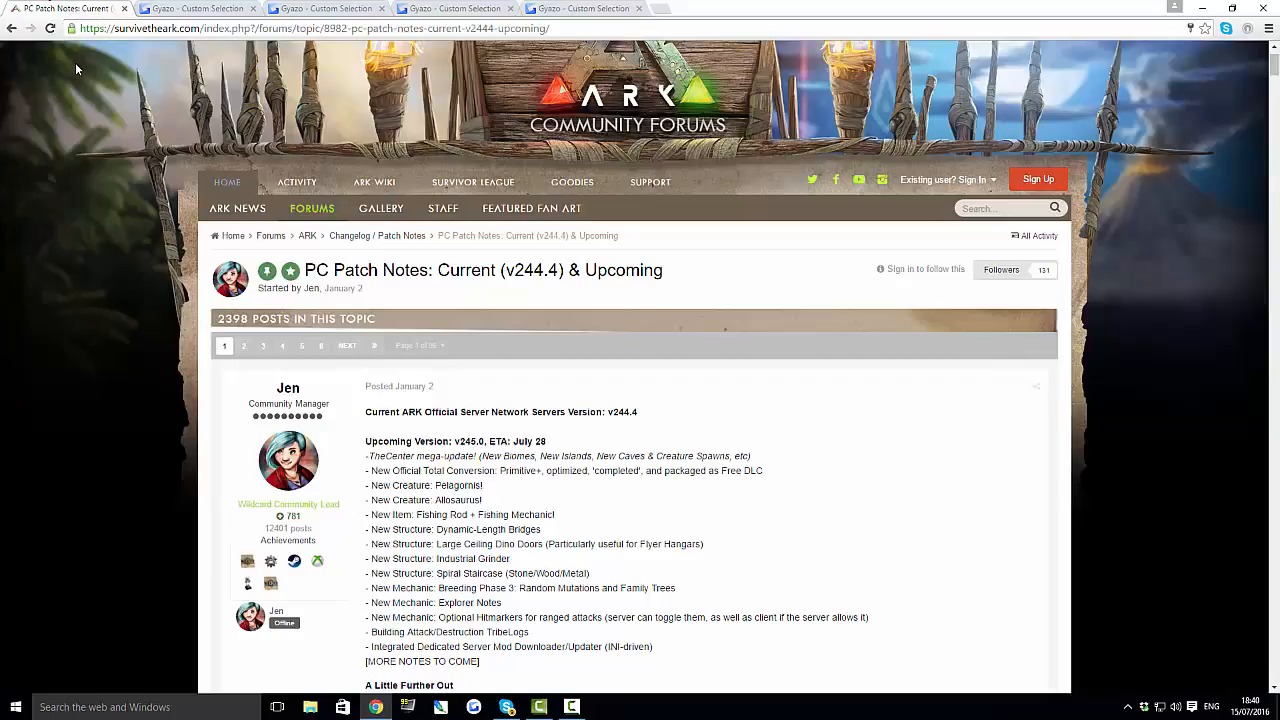
{"action": "mouse_move", "coordinate": [35, 122]}
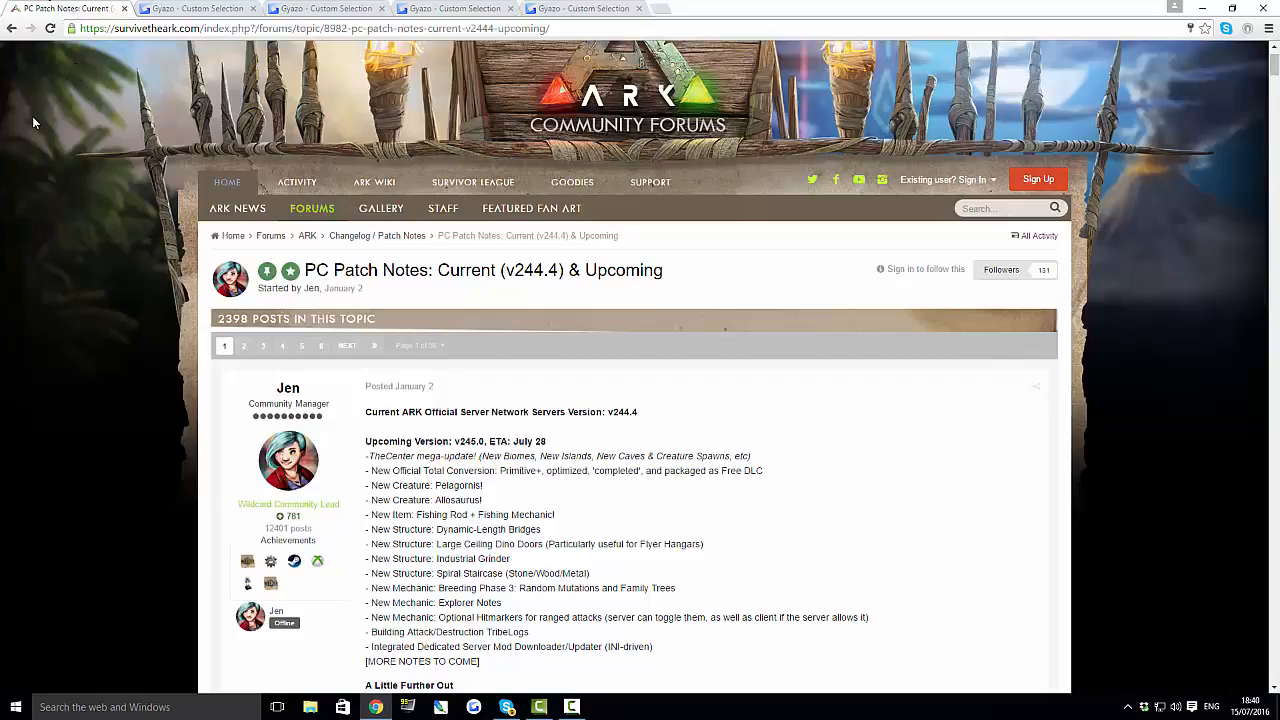
{"action": "mouse_move", "coordinate": [27, 198]}
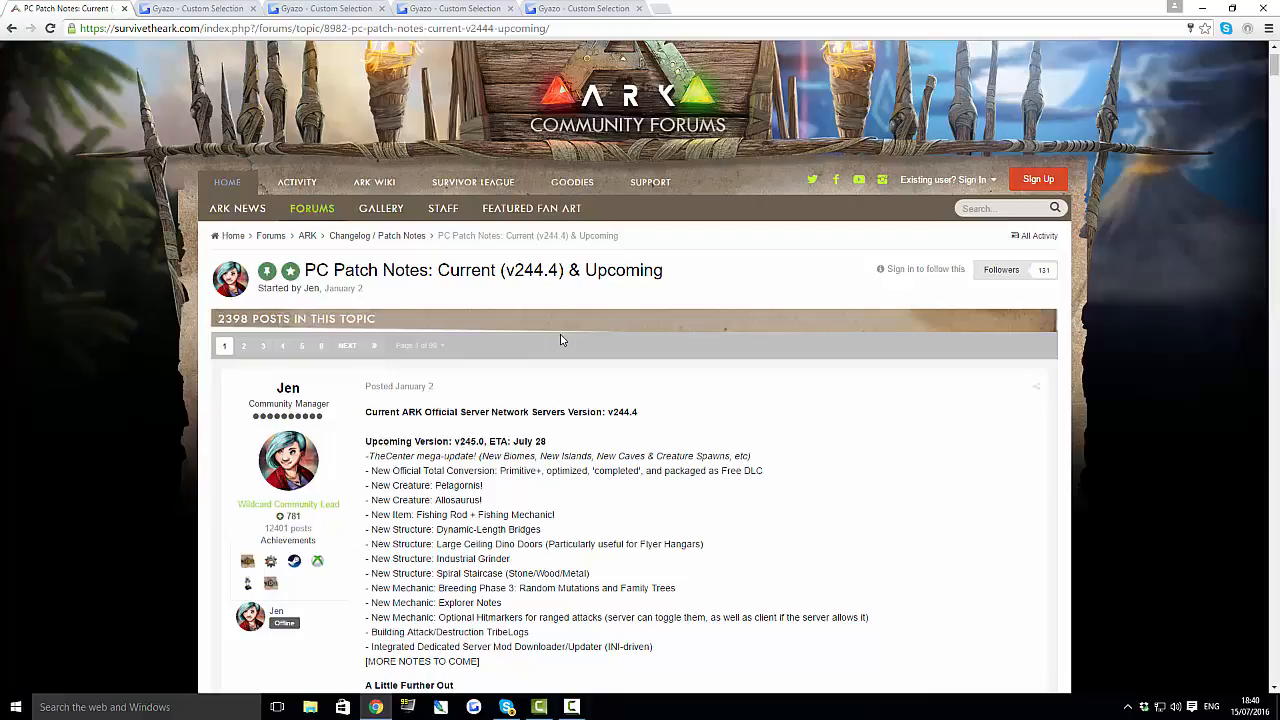
{"action": "mouse_move", "coordinate": [563, 330]}
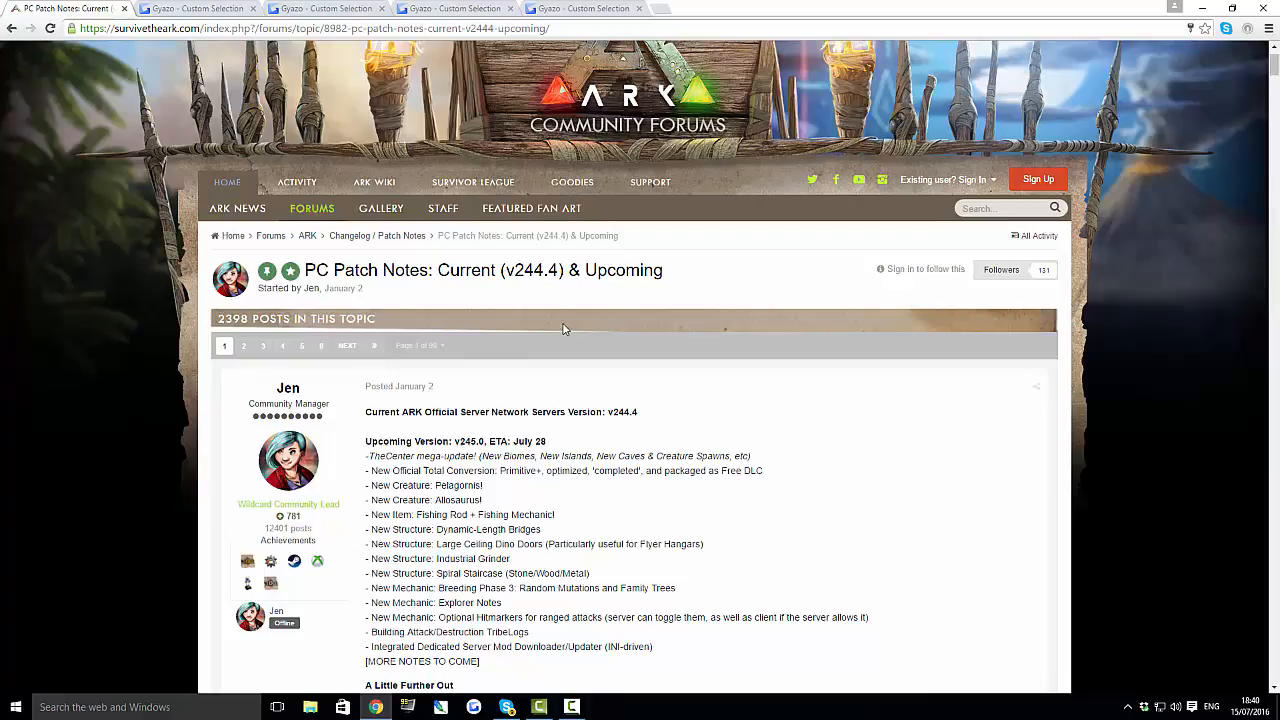
{"action": "mouse_move", "coordinate": [558, 324]}
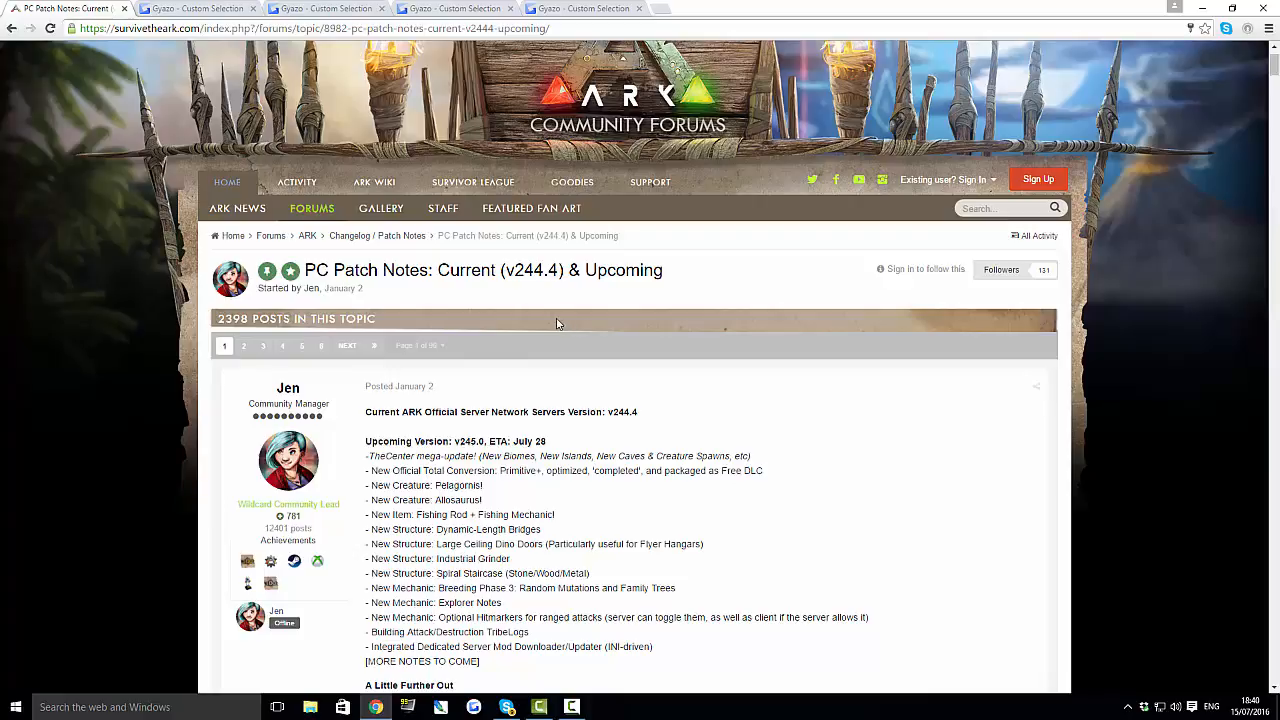